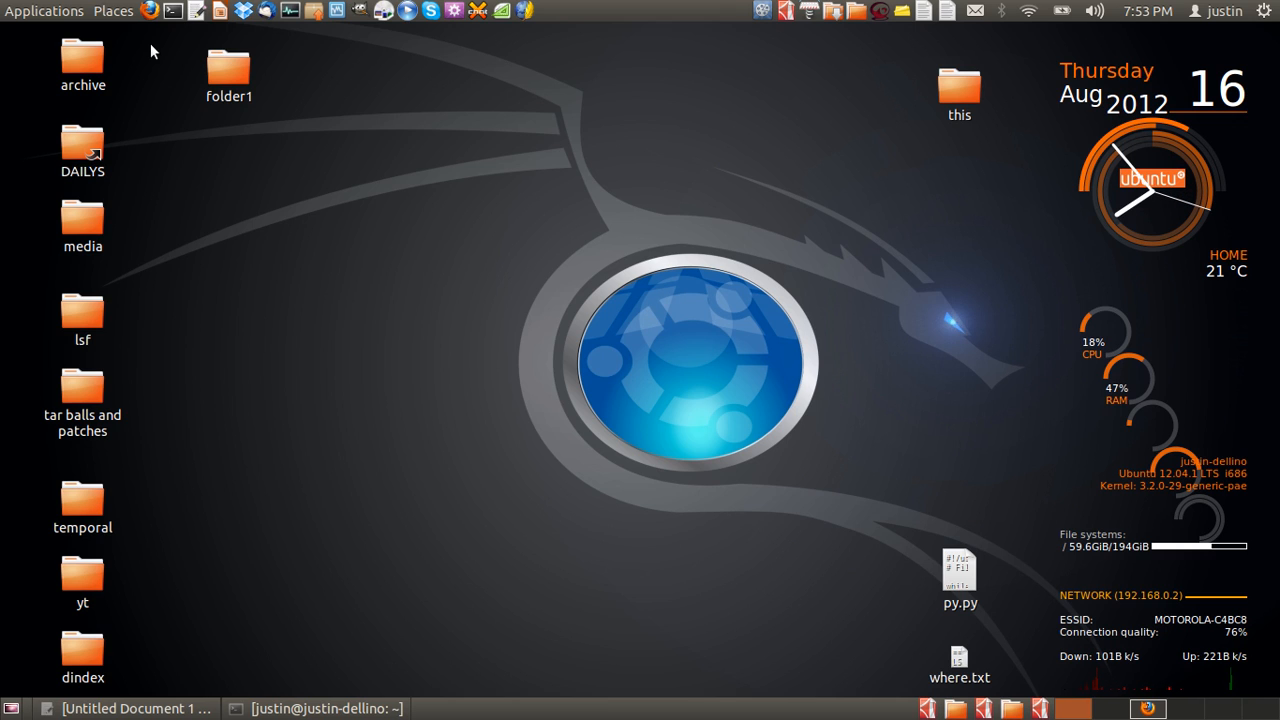
Step: Select the folder1 desktop icon and double-click it to open its own window
{"action": "left_click", "coordinate": [113, 11]}
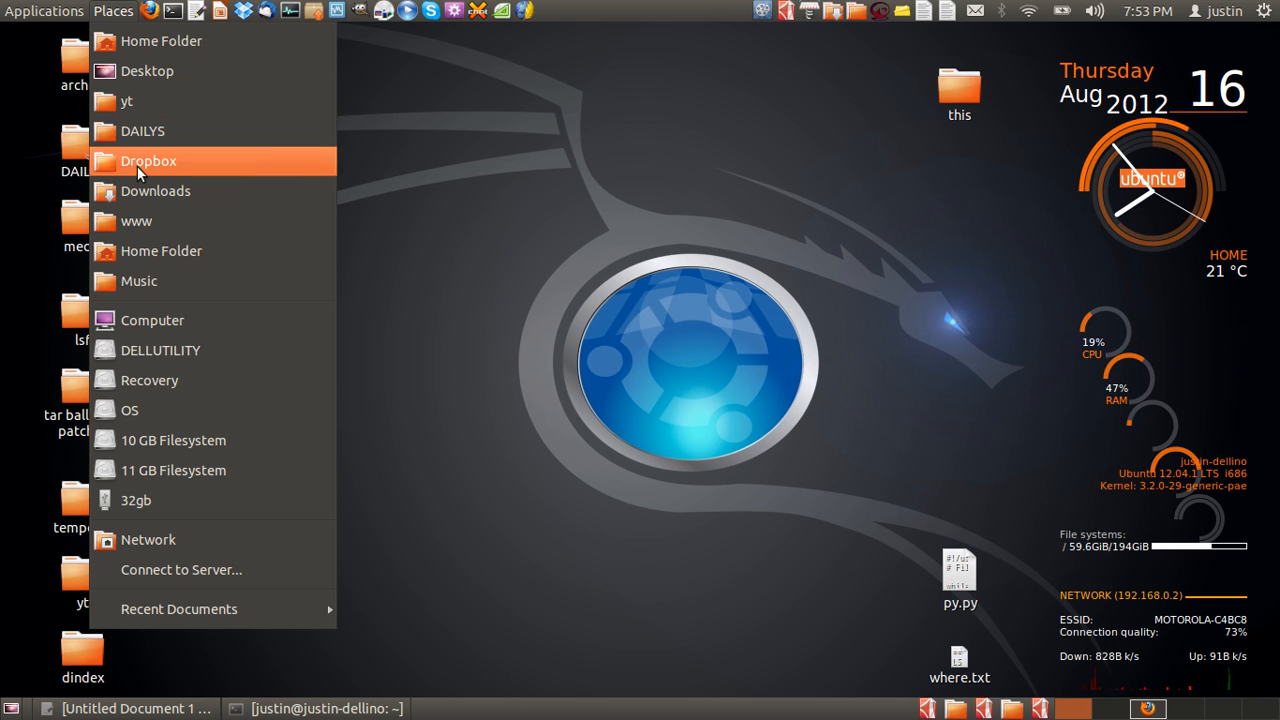
{"action": "mouse_move", "coordinate": [152, 320]}
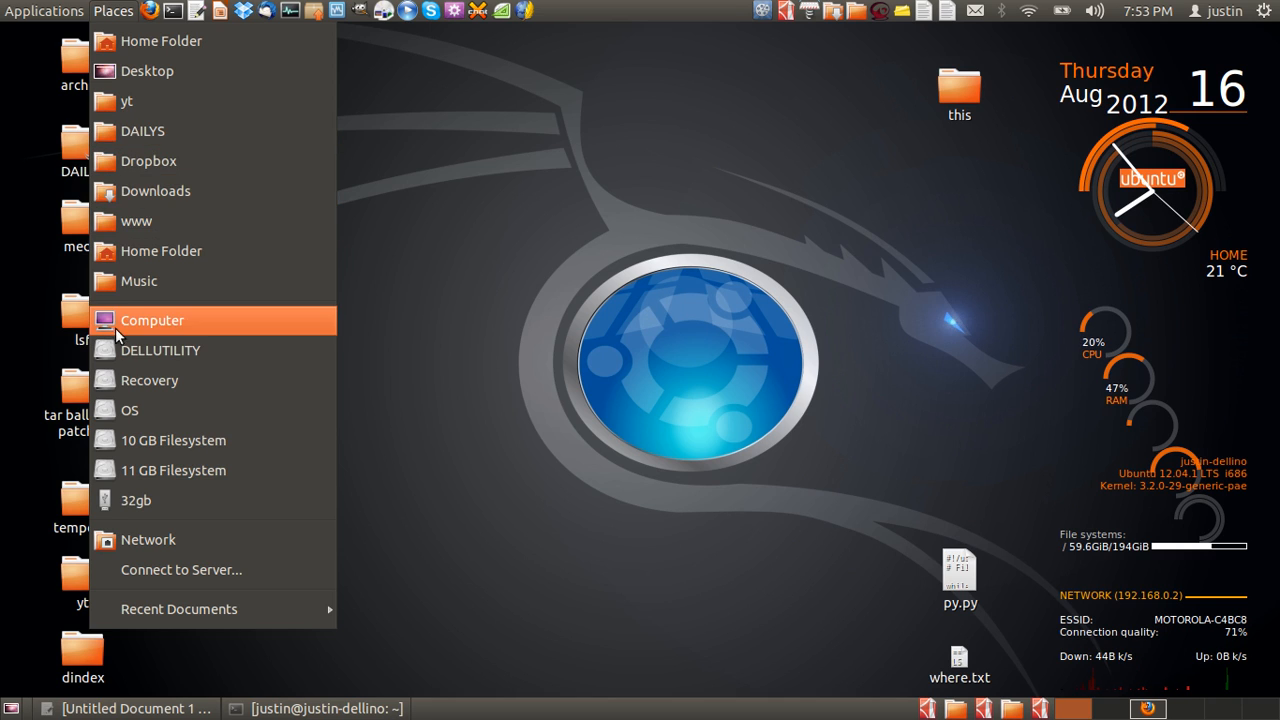
{"action": "mouse_move", "coordinate": [150, 161]}
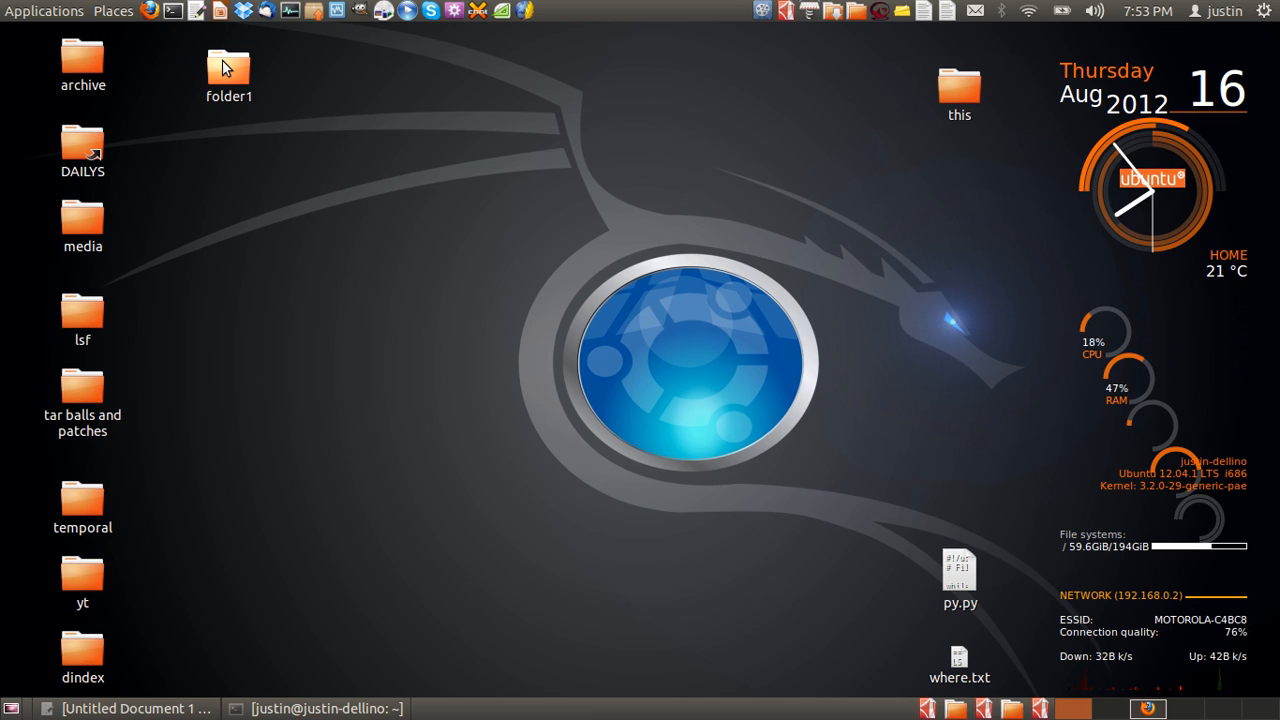
{"action": "left_click", "coordinate": [228, 65]}
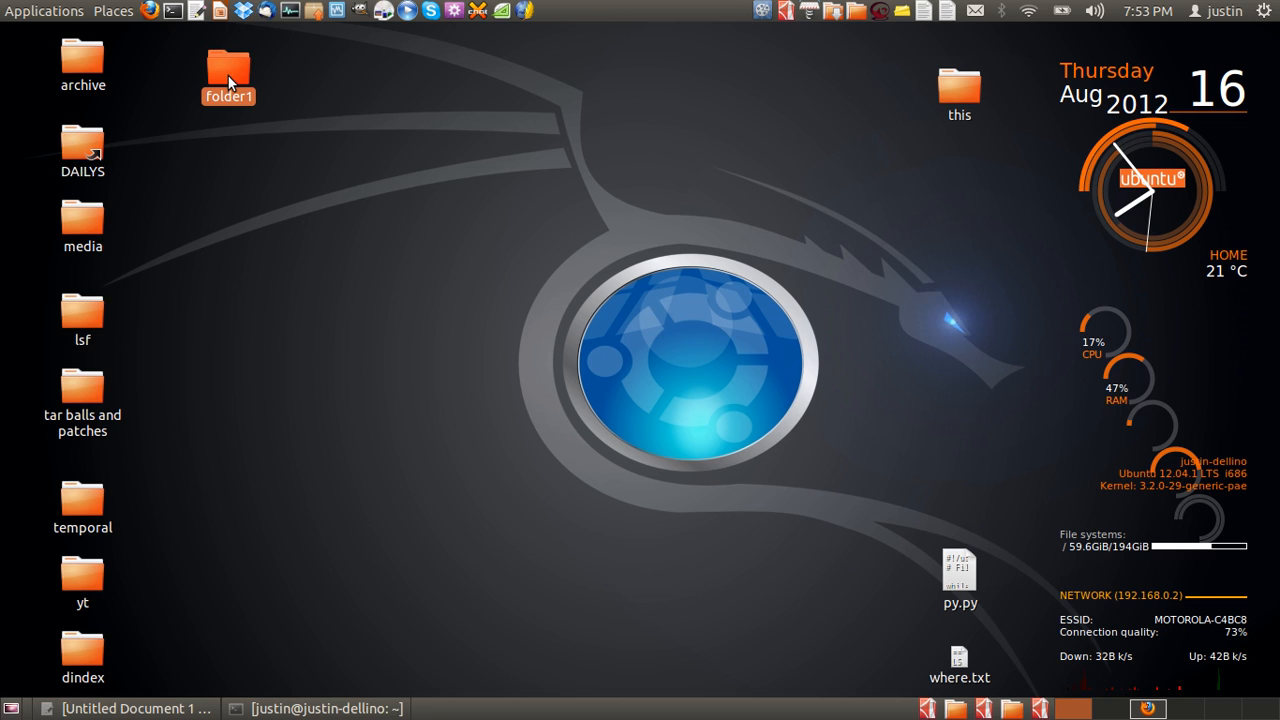
{"action": "double_click", "coordinate": [228, 75]}
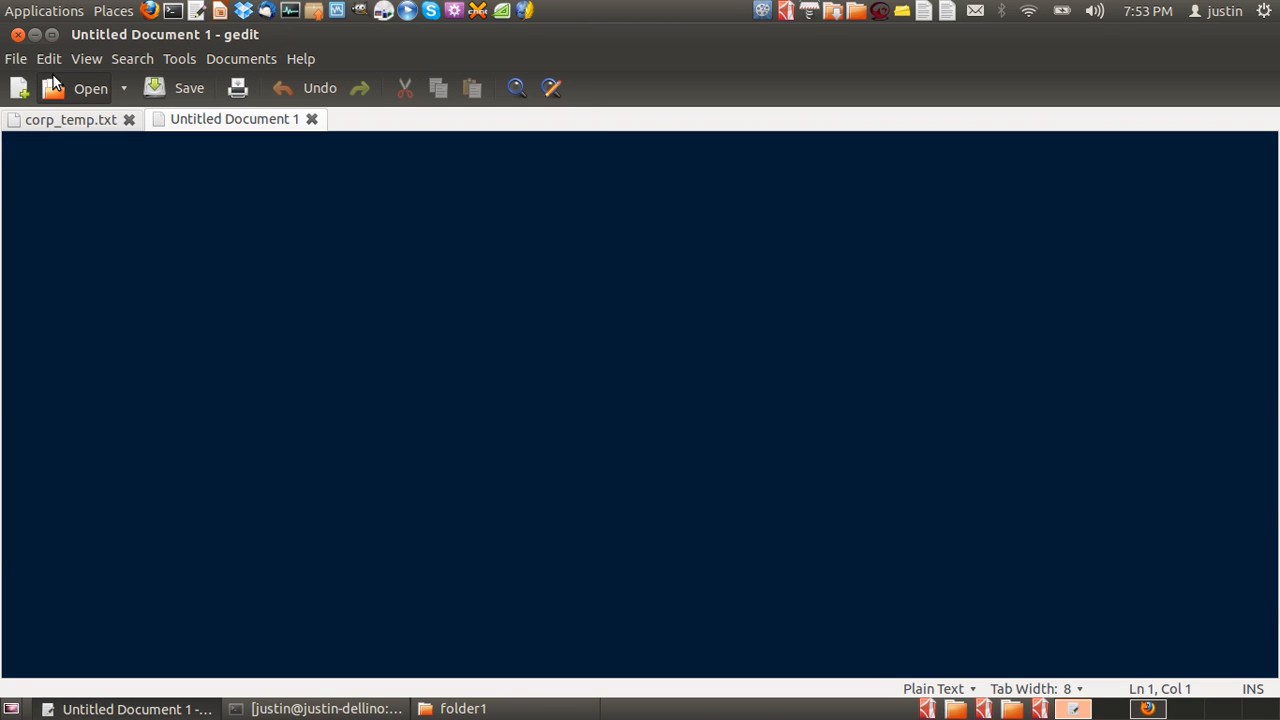
Step: Browse gedit's Open dialog through Home to the empty Desktop folder, then minimise gedit
{"action": "left_click", "coordinate": [90, 88]}
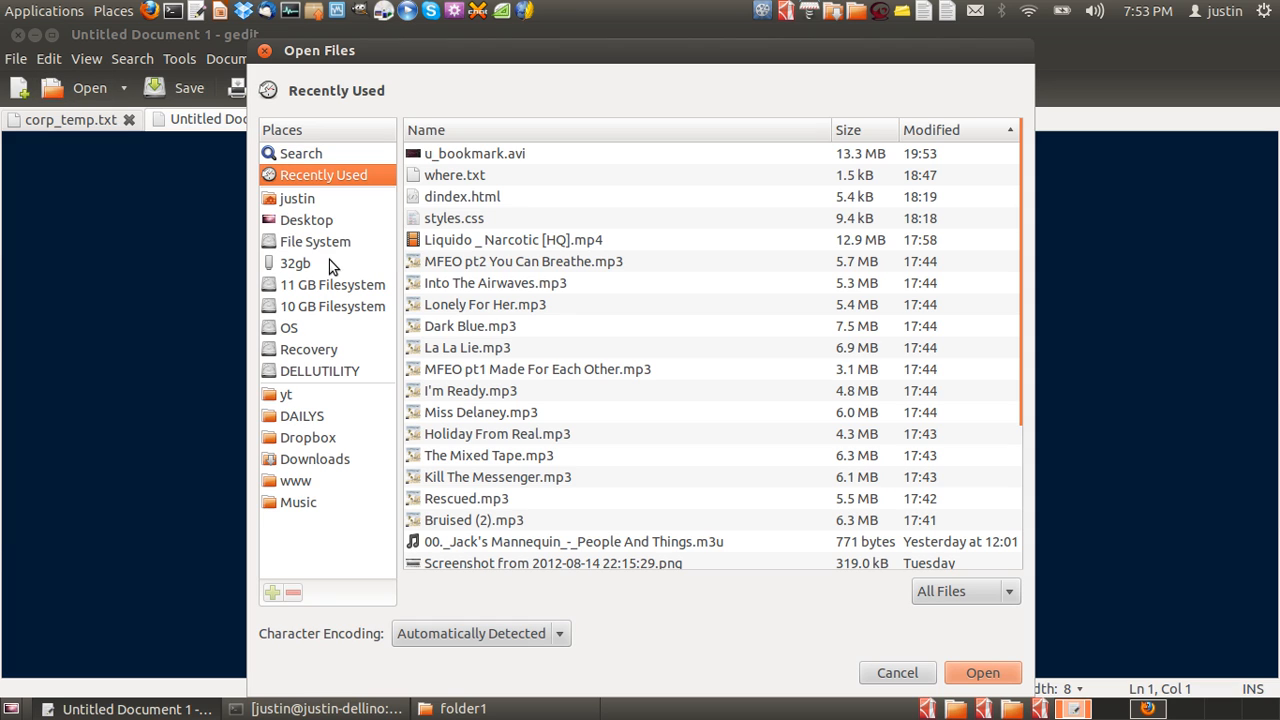
{"action": "left_click", "coordinate": [297, 197]}
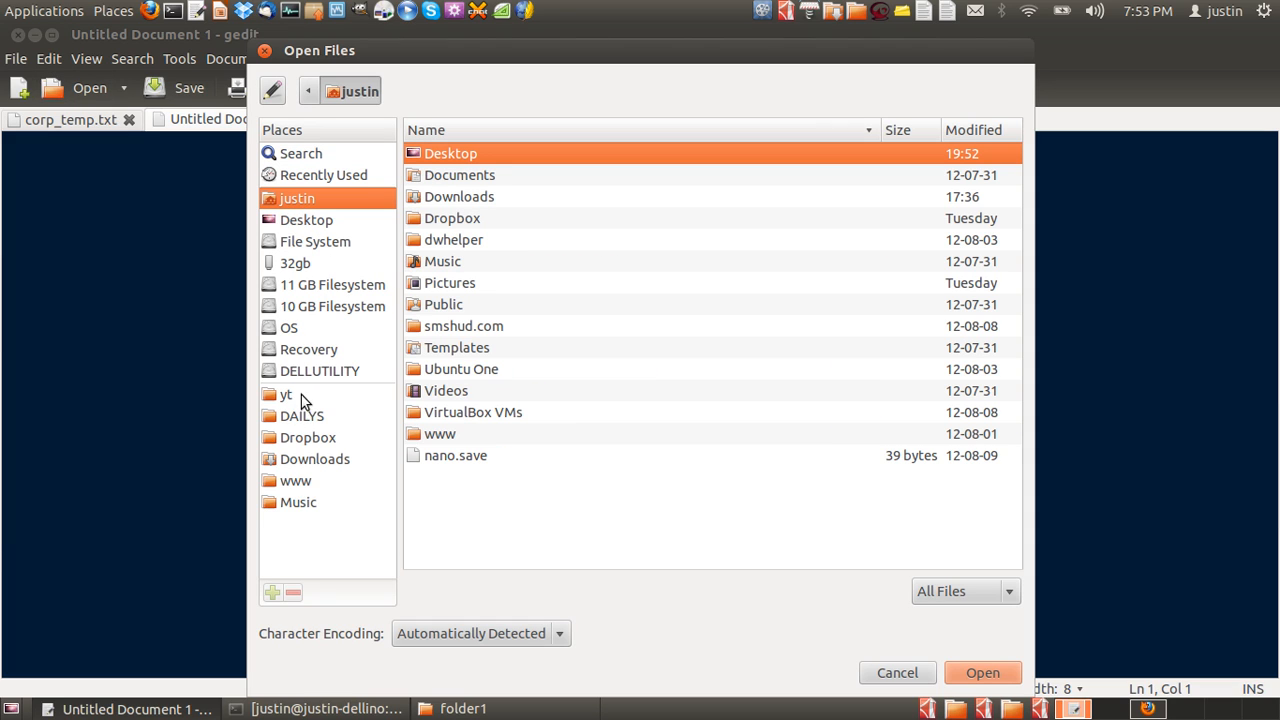
{"action": "mouse_move", "coordinate": [575, 490]}
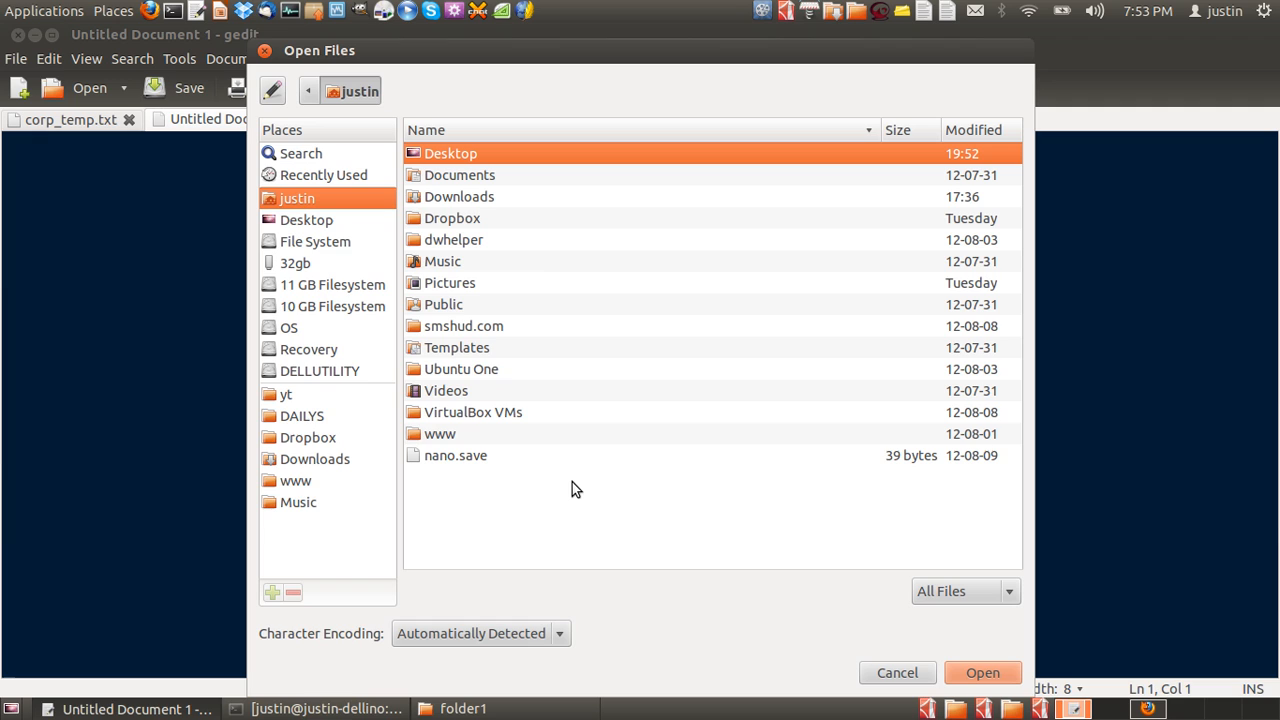
{"action": "mouse_move", "coordinate": [615, 559]}
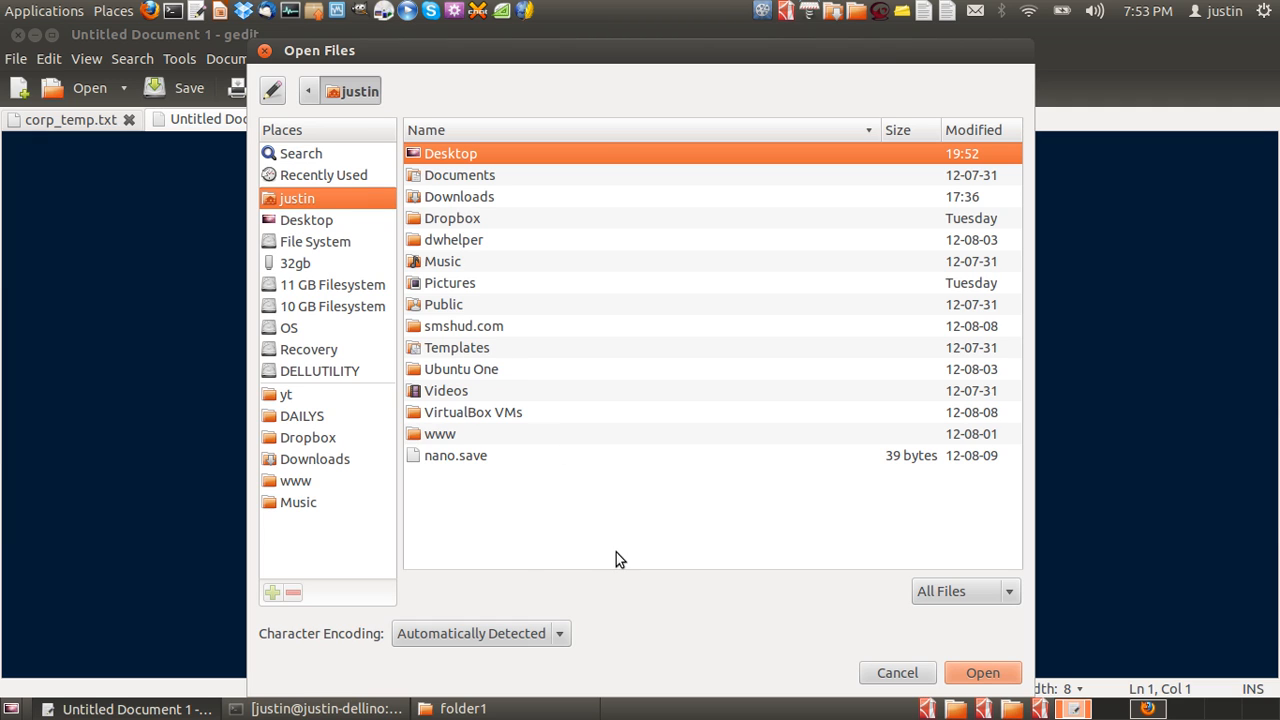
{"action": "double_click", "coordinate": [450, 153]}
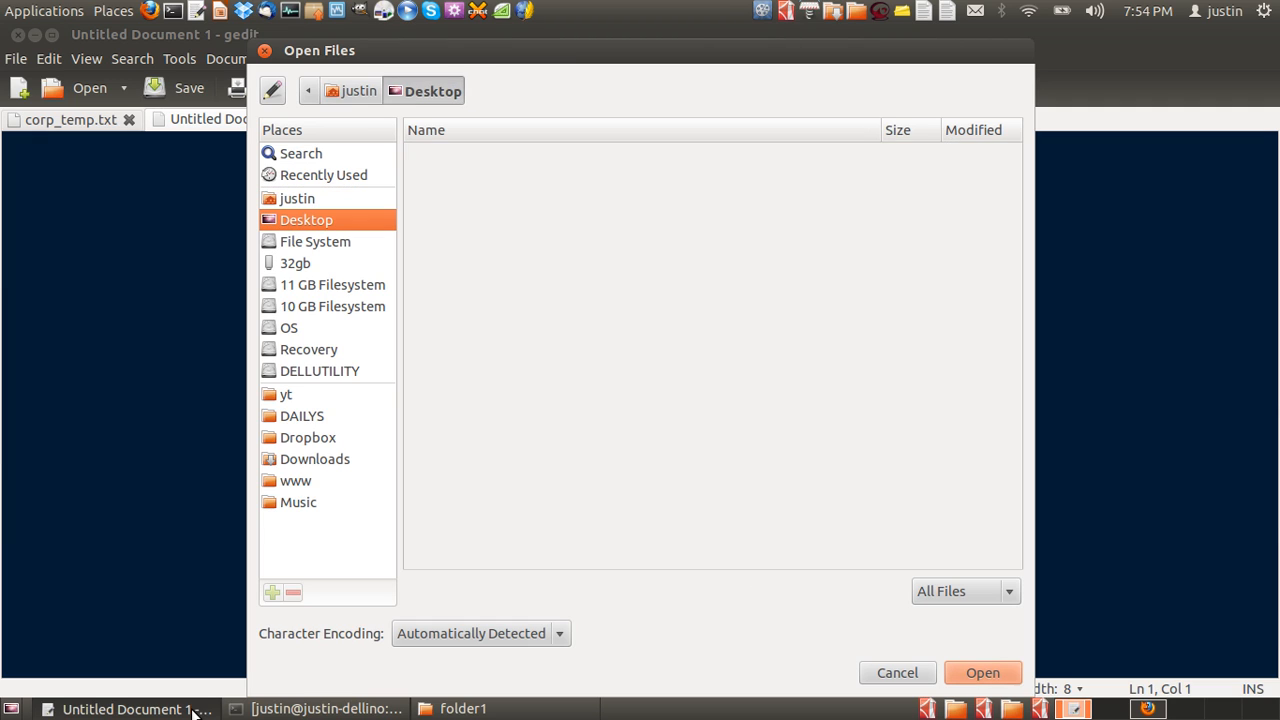
{"action": "left_click", "coordinate": [896, 672]}
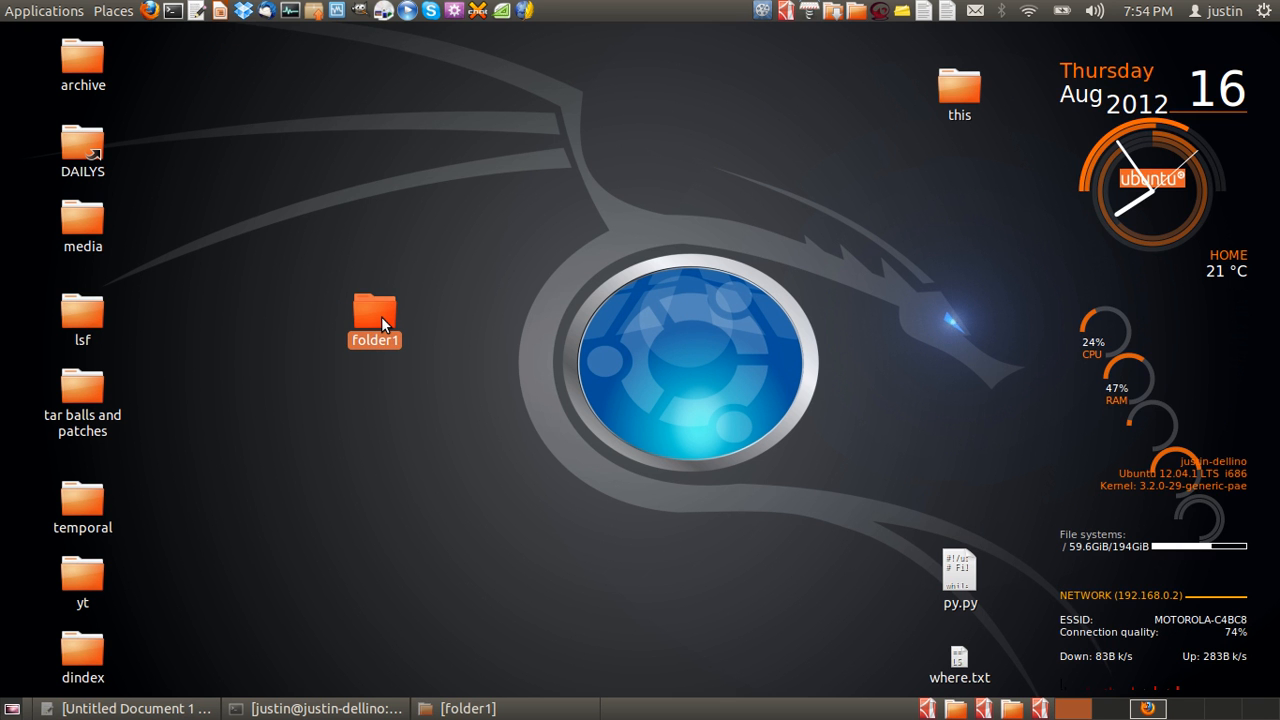
Step: Open the empty folder1 in Nautilus and shift its window slightly down and right
{"action": "double_click", "coordinate": [374, 310]}
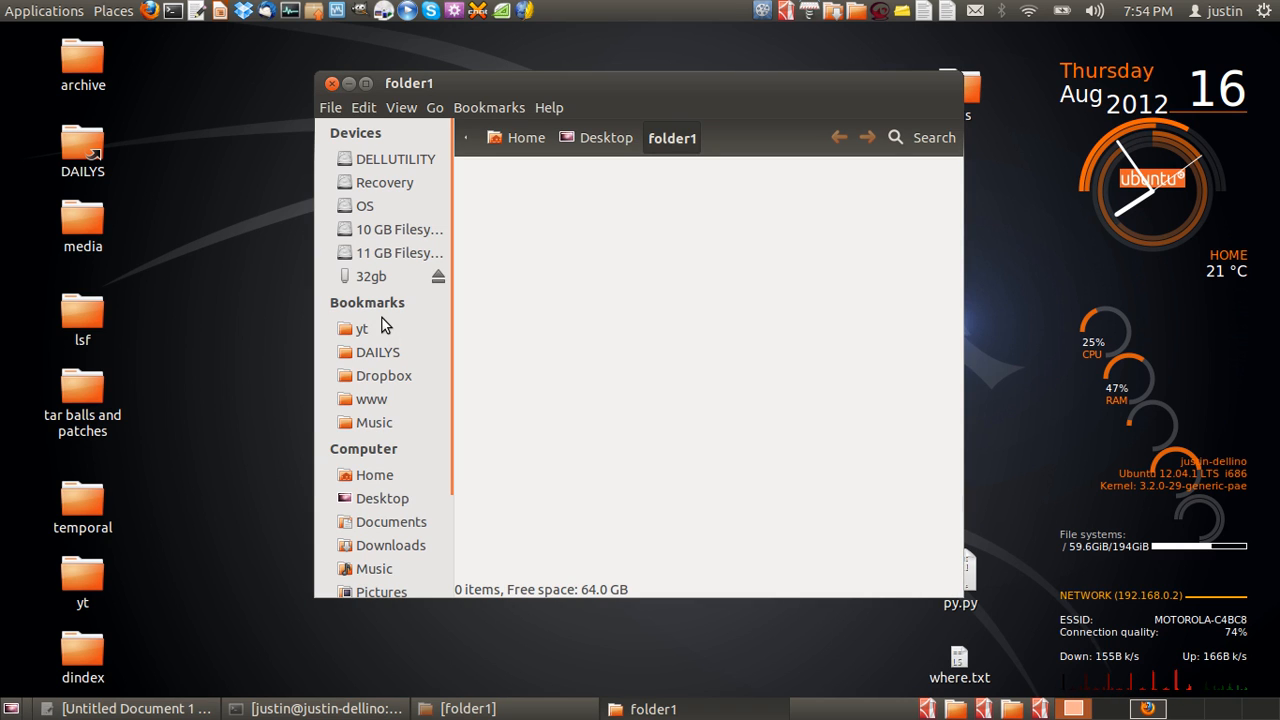
{"action": "left_click_drag", "start_coordinate": [408, 82], "coordinate": [438, 100]}
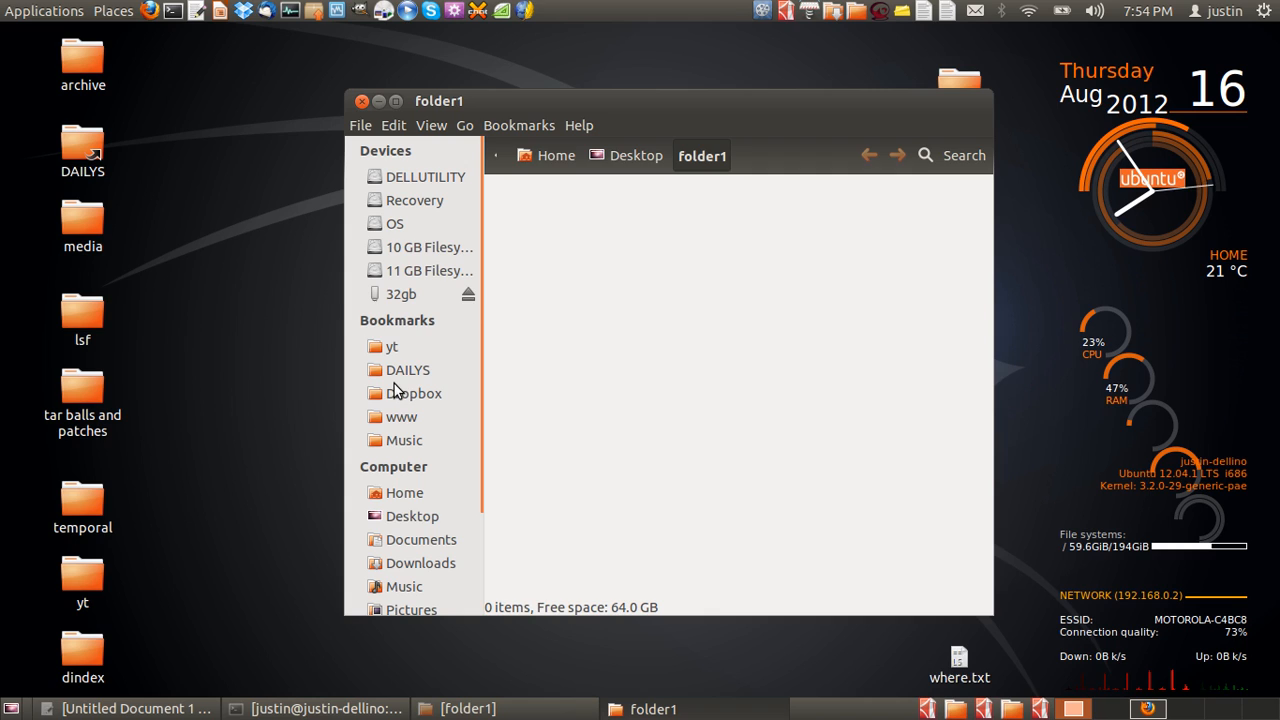
{"action": "mouse_move", "coordinate": [405, 348]}
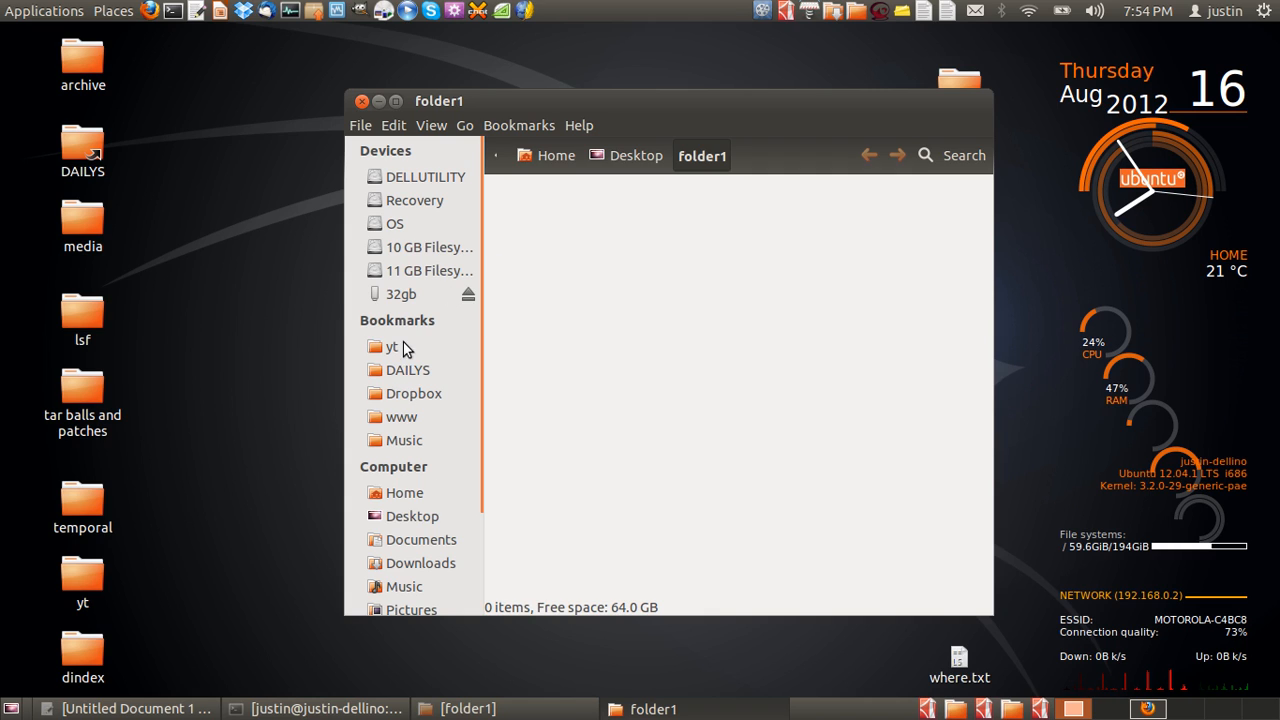
{"action": "mouse_move", "coordinate": [485, 417]}
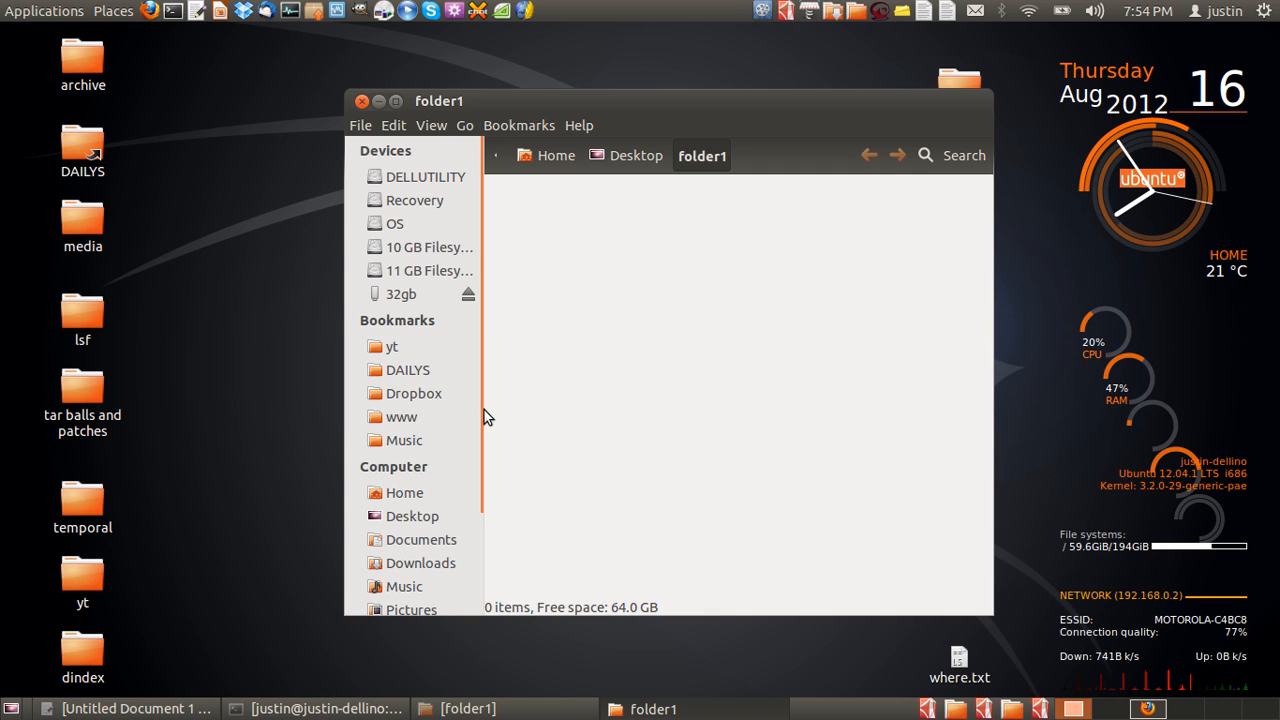
{"action": "mouse_move", "coordinate": [557, 155]}
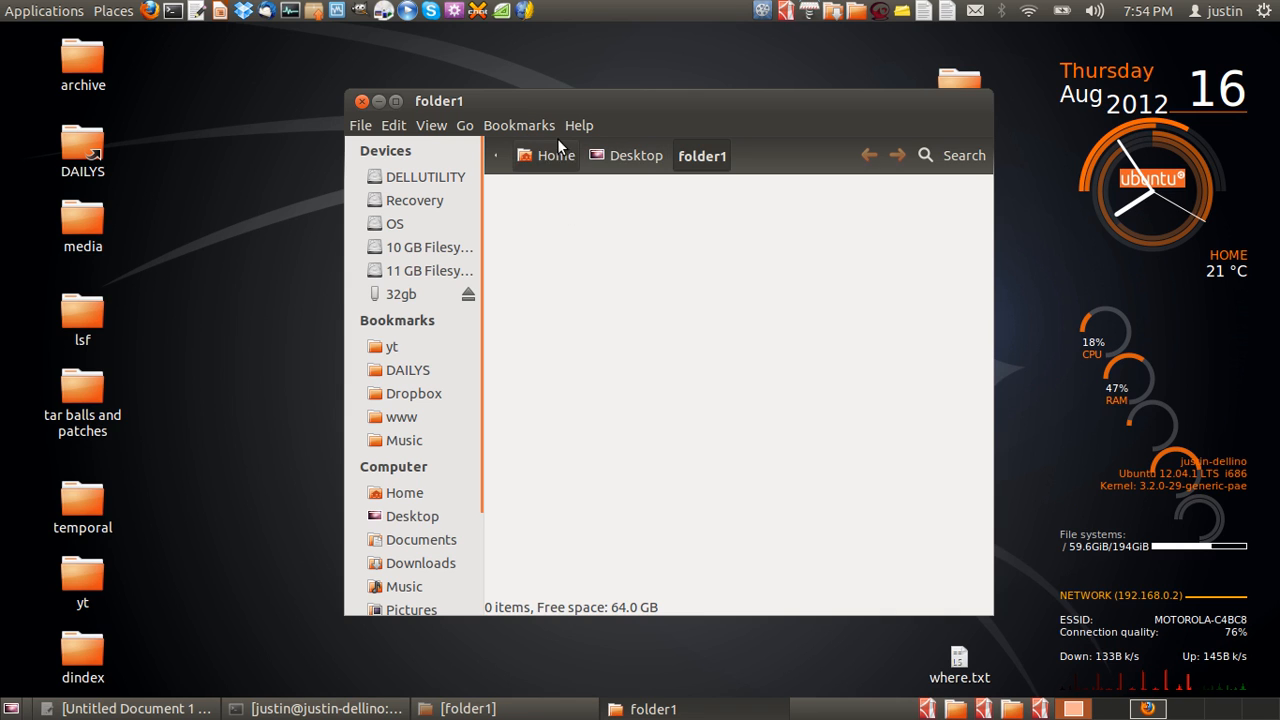
Step: Add folder1 to the sidebar Bookmarks with the Bookmarks menu's Add Bookmark
{"action": "left_click", "coordinate": [519, 125]}
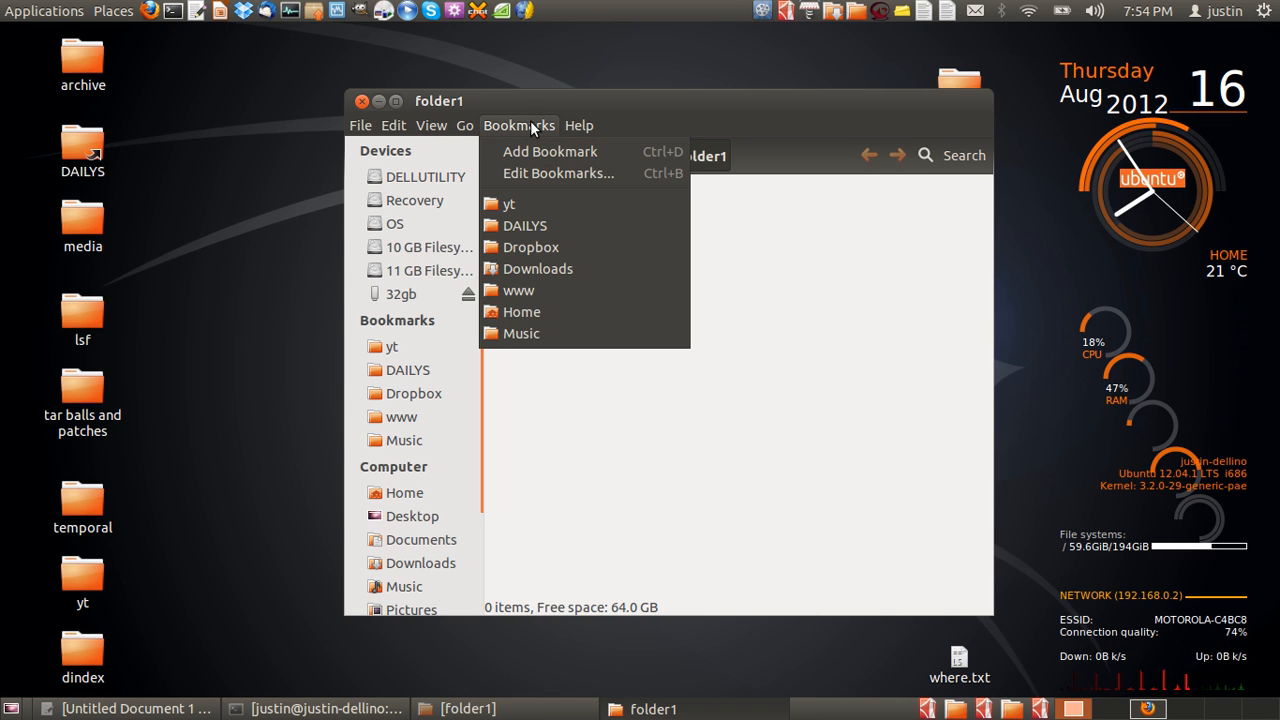
{"action": "left_click", "coordinate": [549, 151]}
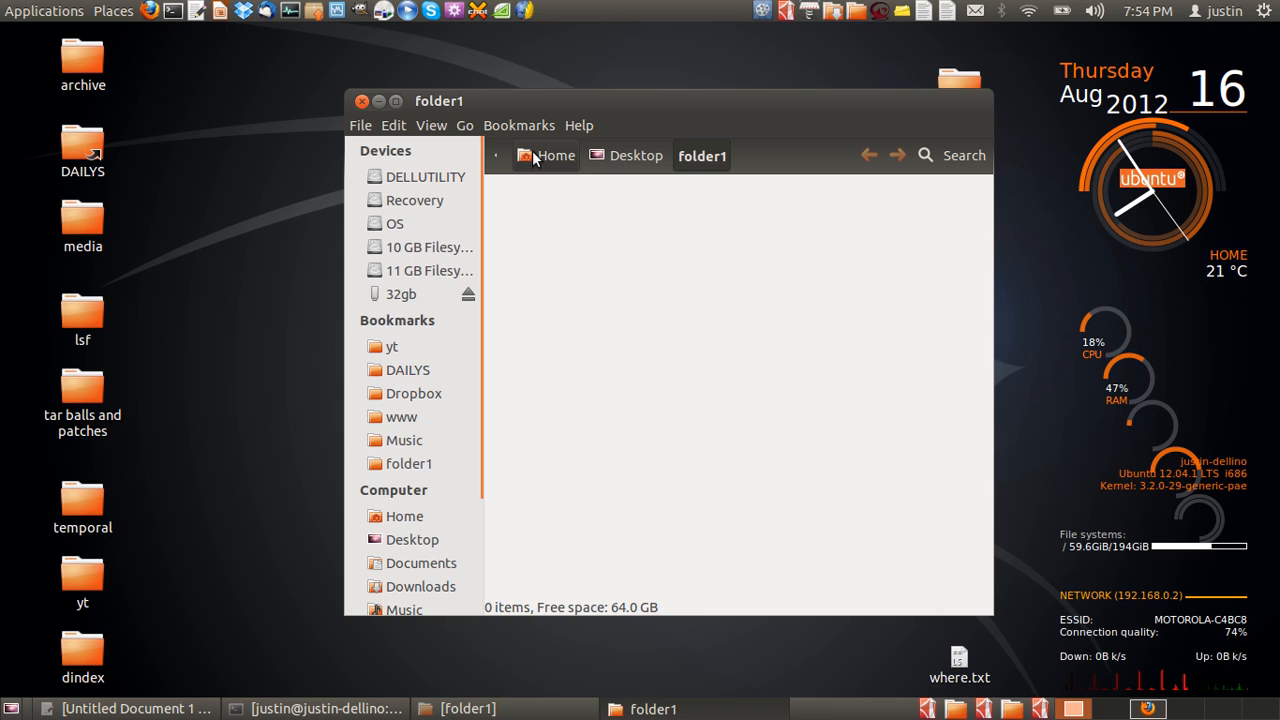
{"action": "mouse_move", "coordinate": [537, 131]}
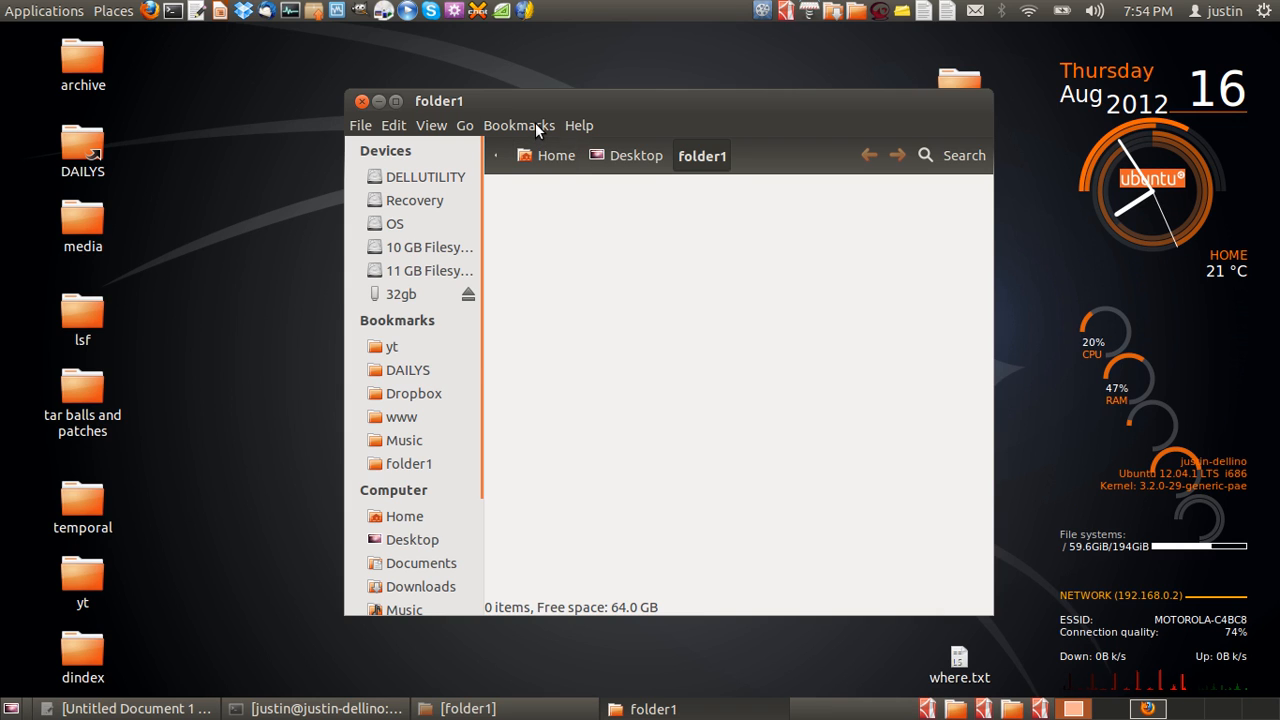
{"action": "left_click", "coordinate": [519, 125]}
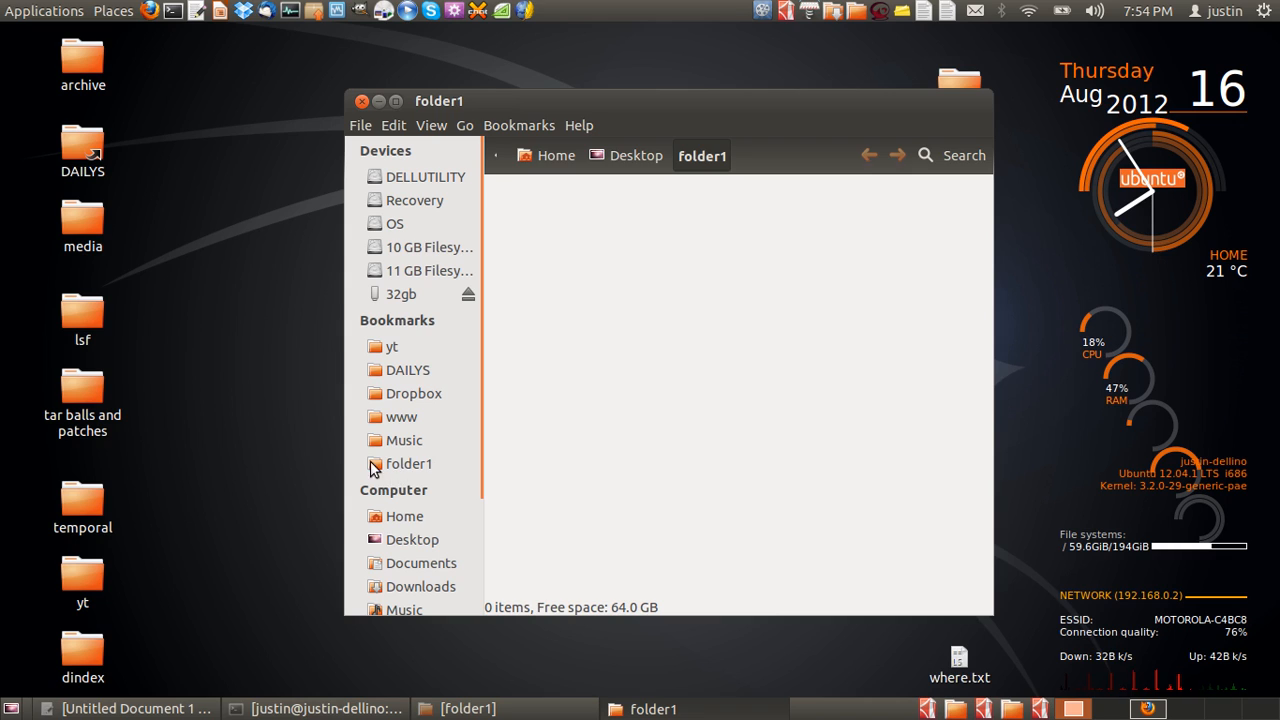
{"action": "mouse_move", "coordinate": [665, 444]}
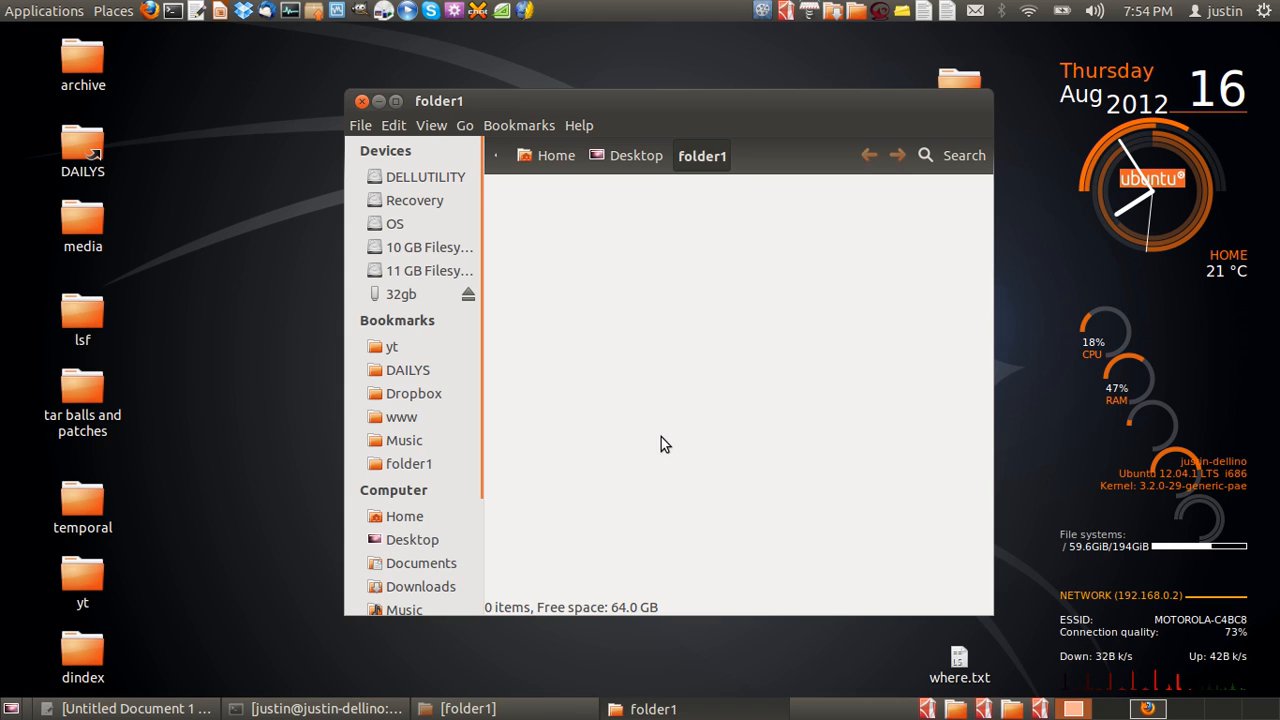
{"action": "mouse_move", "coordinate": [255, 362]}
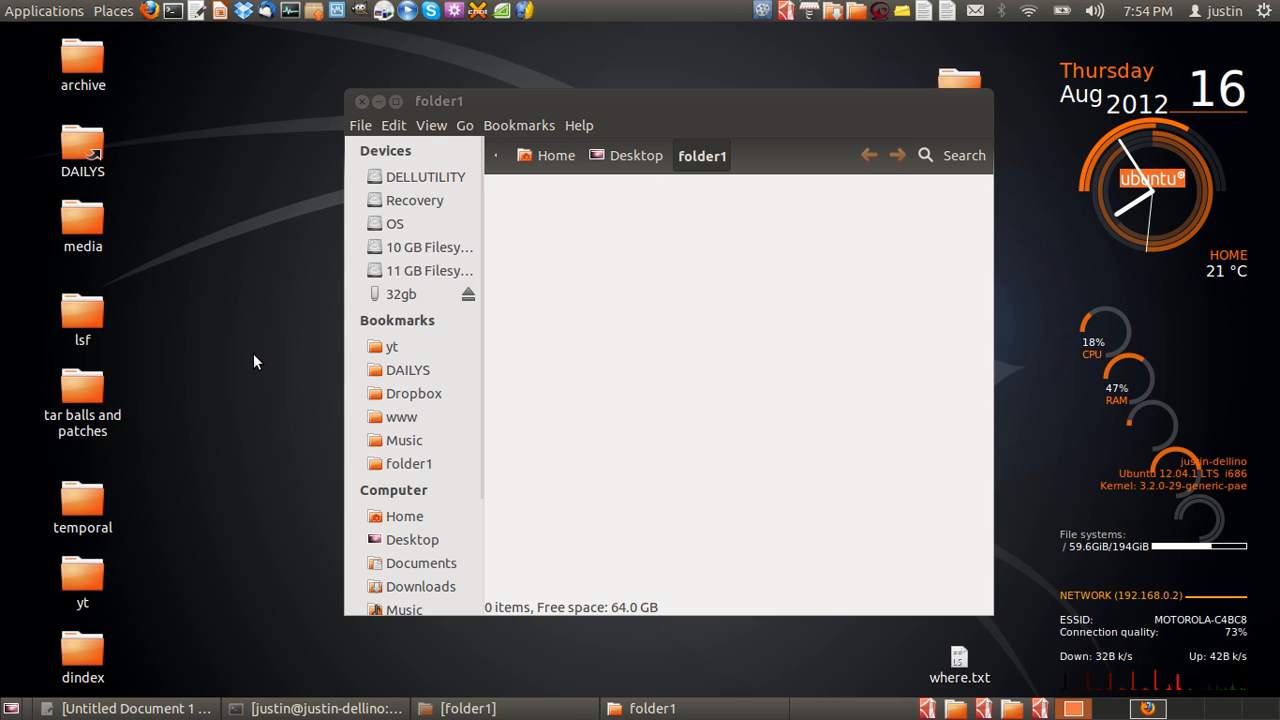
Step: Remove the folder1 sidebar bookmark, then right-click the re-added bookmark to show Remove
{"action": "right_click", "coordinate": [408, 463]}
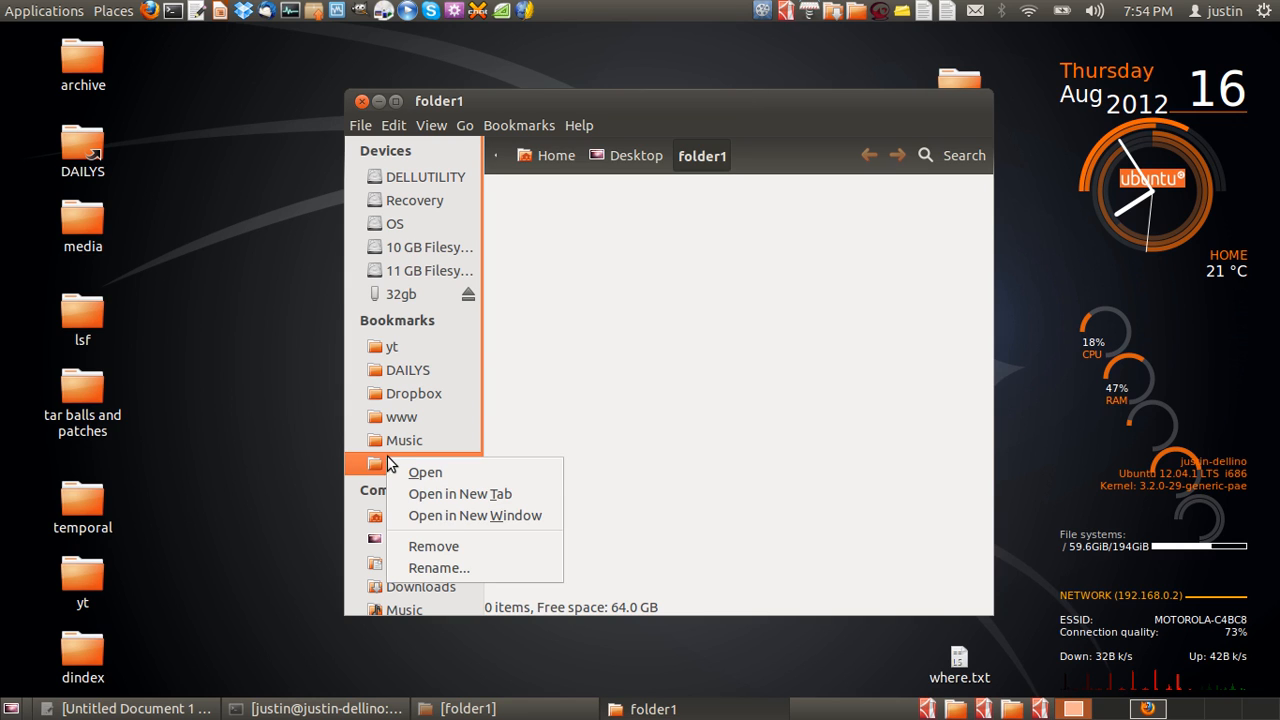
{"action": "left_click", "coordinate": [485, 457]}
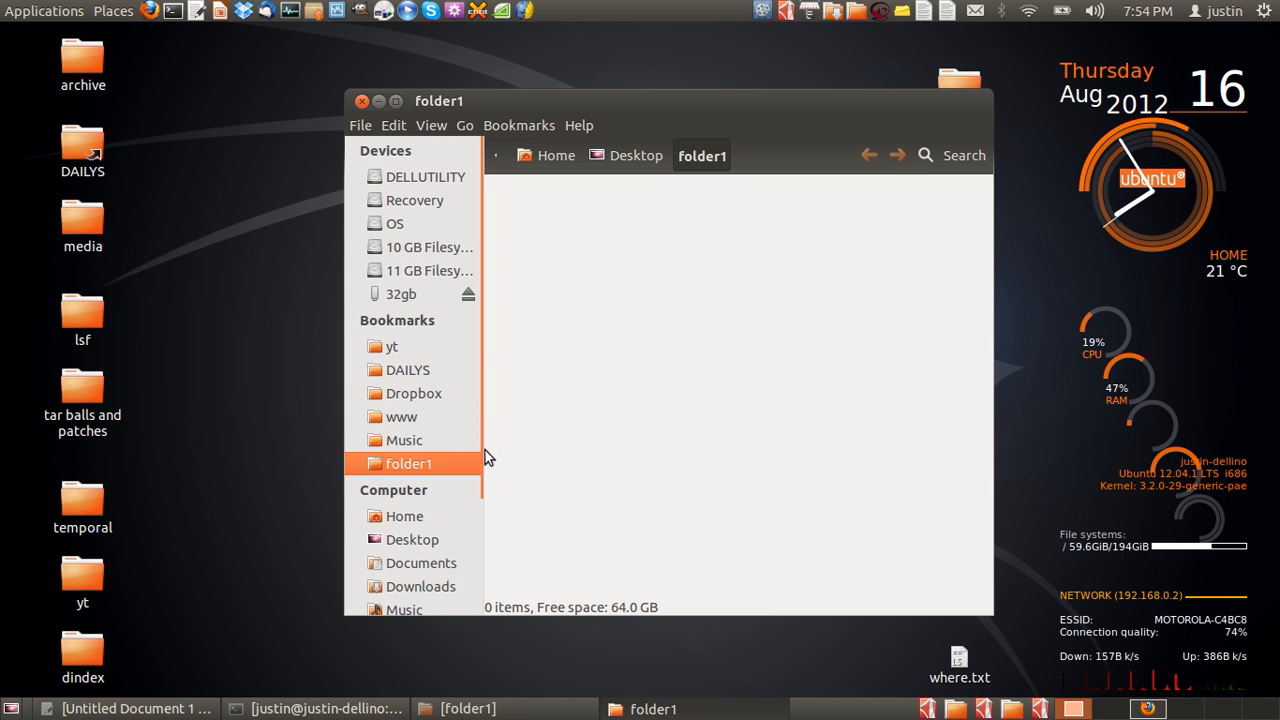
{"action": "right_click", "coordinate": [408, 463]}
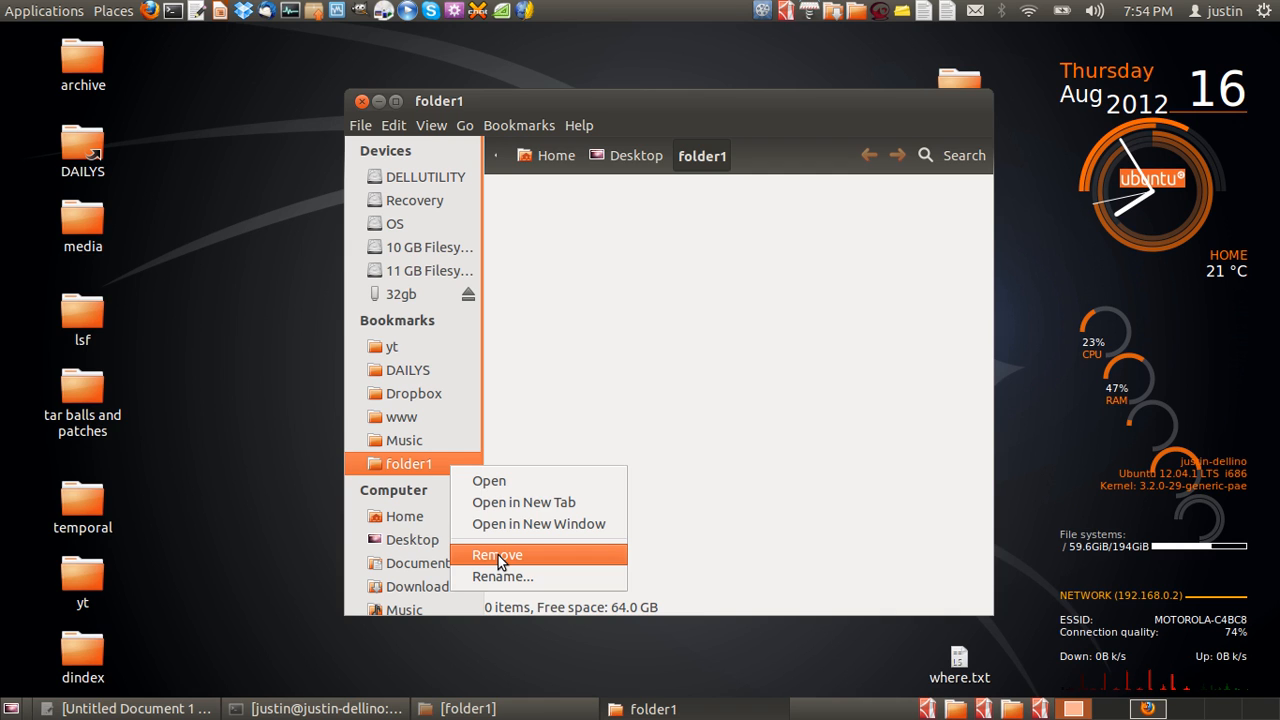
{"action": "left_click", "coordinate": [497, 554]}
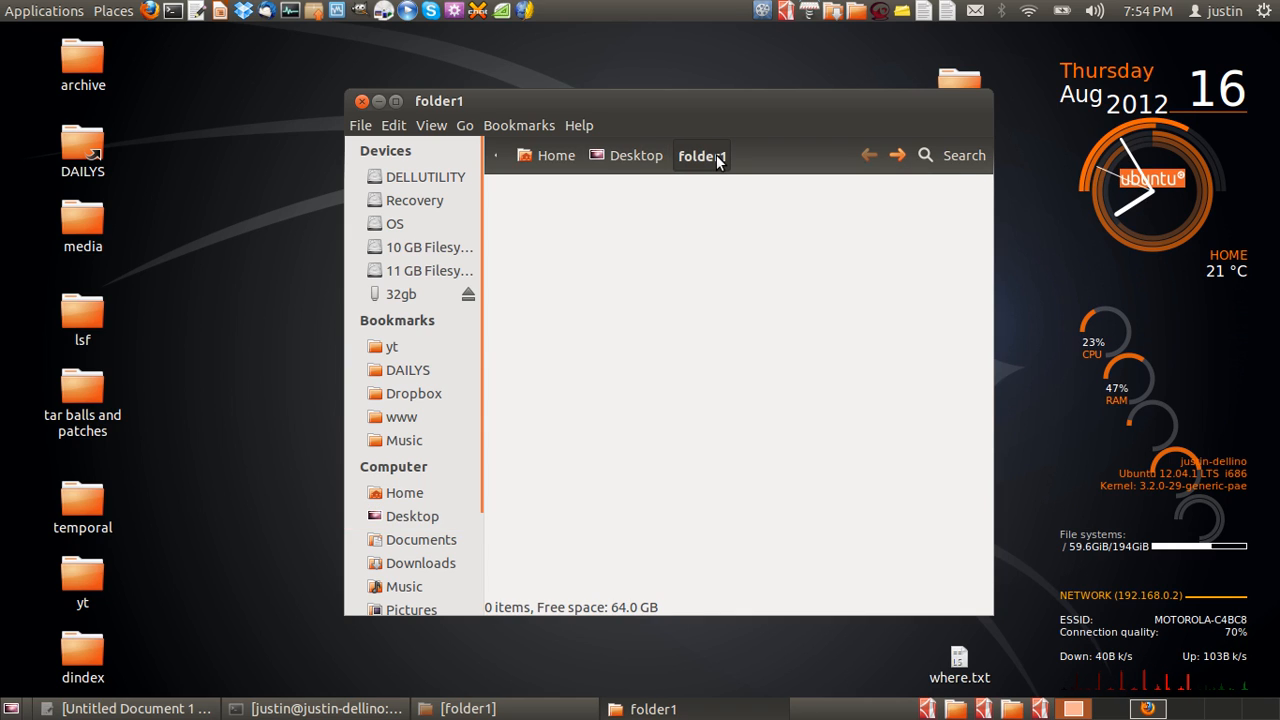
{"action": "mouse_move", "coordinate": [528, 123]}
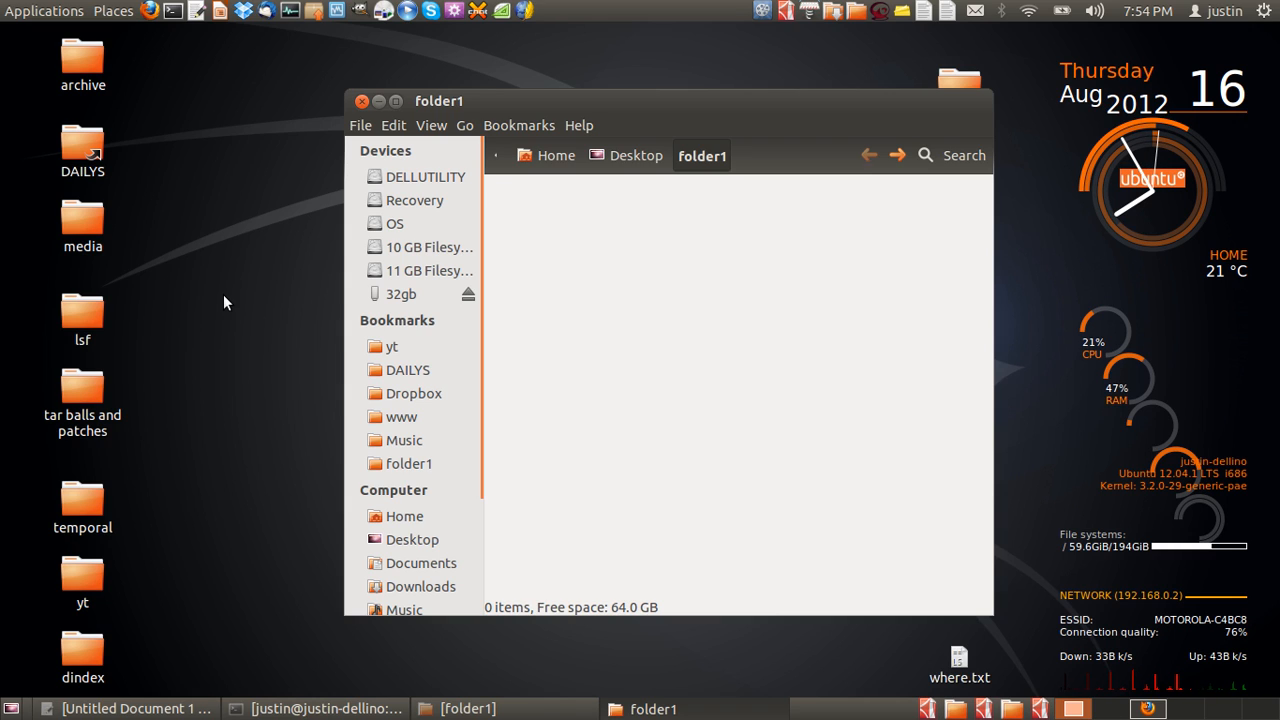
{"action": "right_click", "coordinate": [409, 463]}
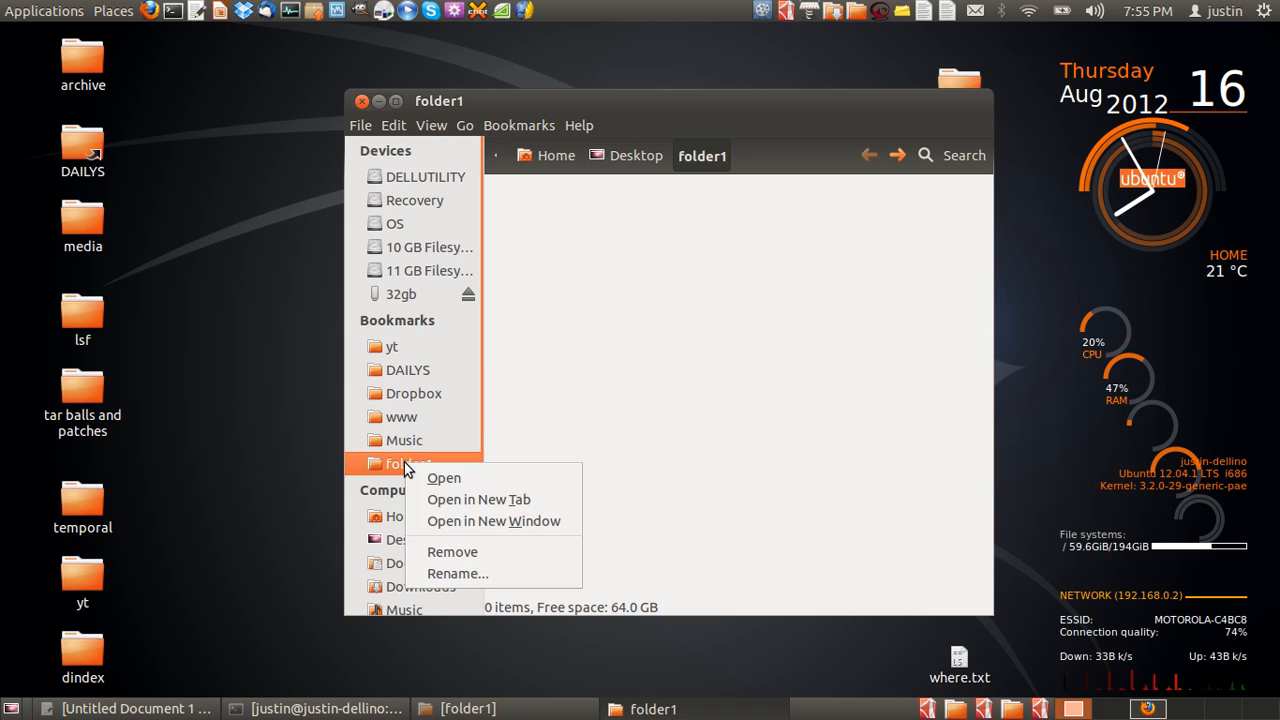